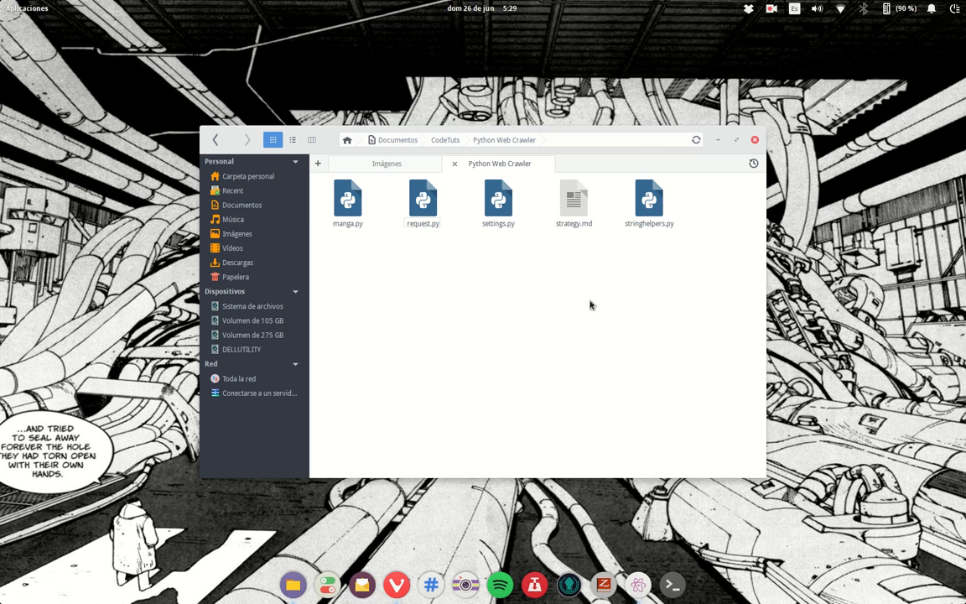
pyautogui.moveTo(667, 263)
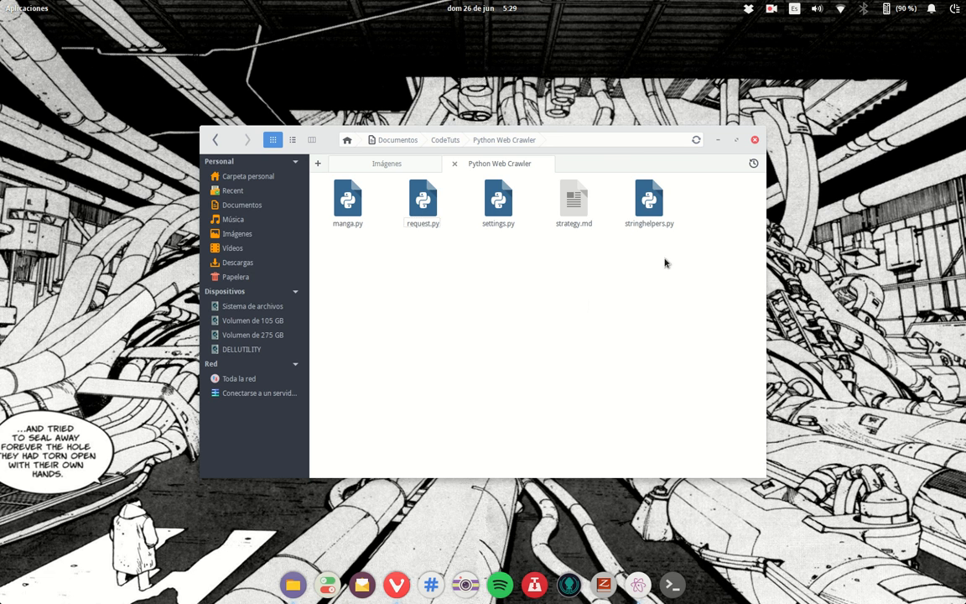
# Step: Rubber-band select manga.py, request.py, settings.py, strategy.md and stringhelpers.py in Files
pyautogui.moveTo(665, 263); pyautogui.dragTo(336, 193)
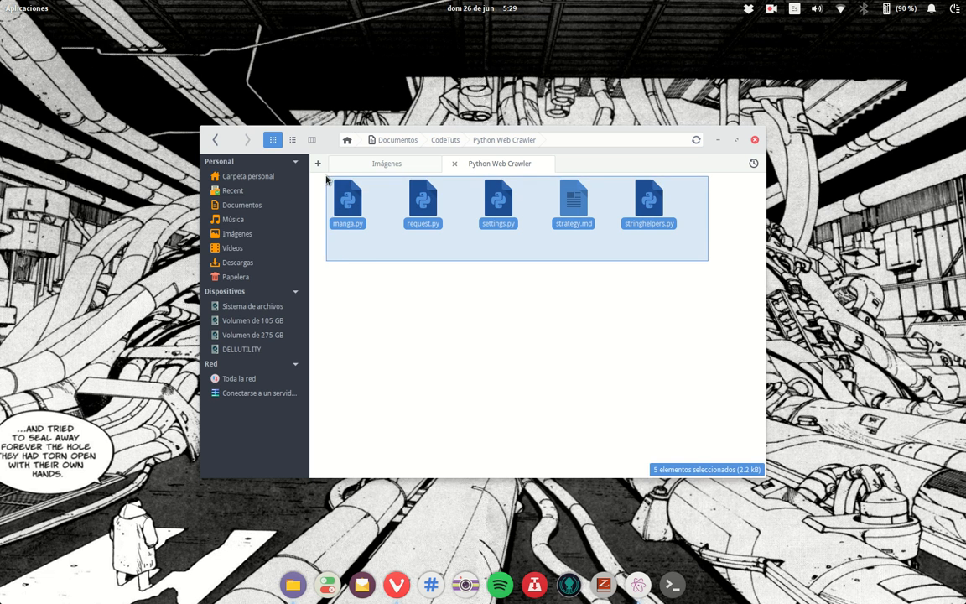
pyautogui.click(753, 139)
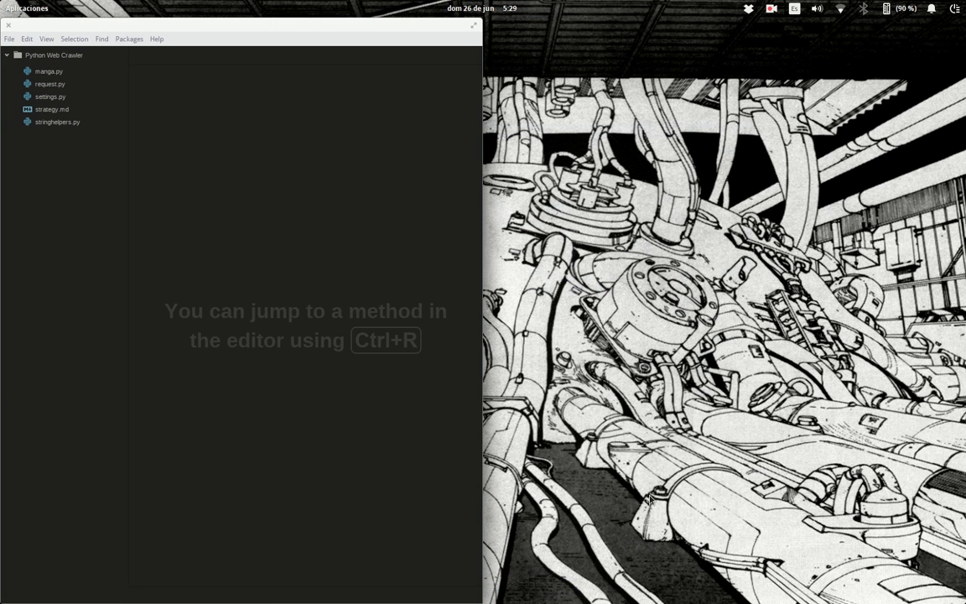
pyautogui.moveTo(622, 81)
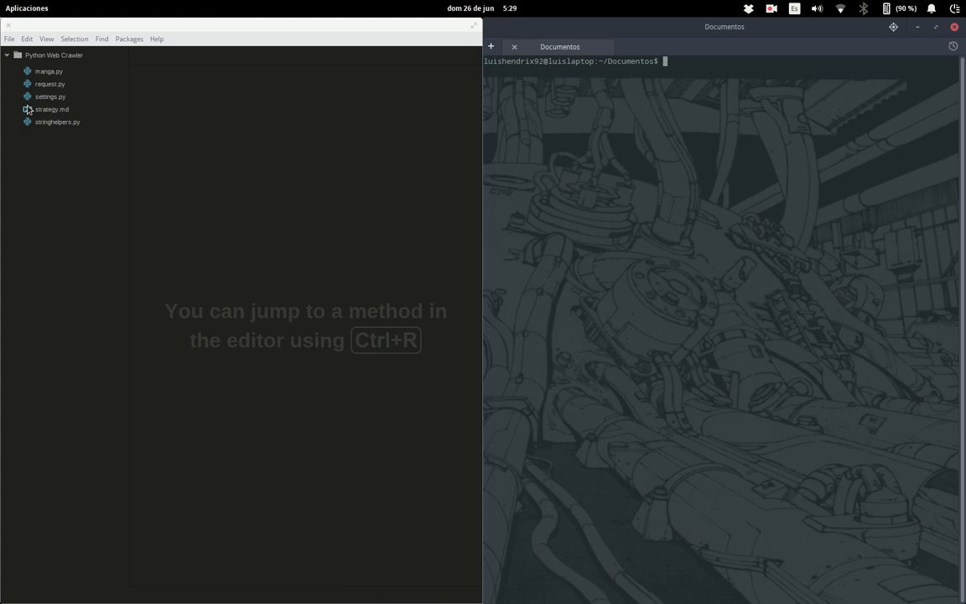
pyautogui.moveTo(470, 45)
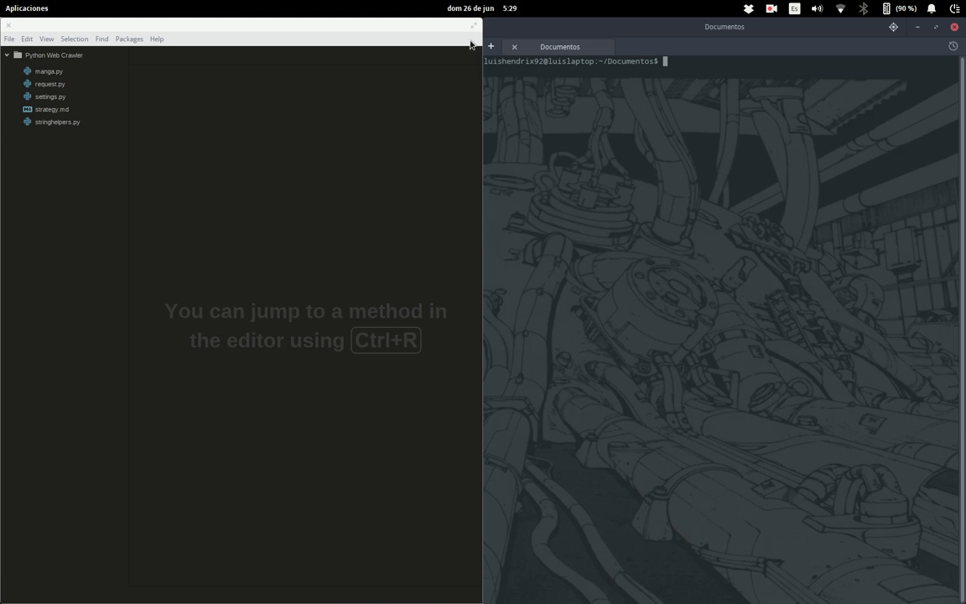
# Step: Open the empty settings.py from Atom's project tree
pyautogui.click(50, 96)
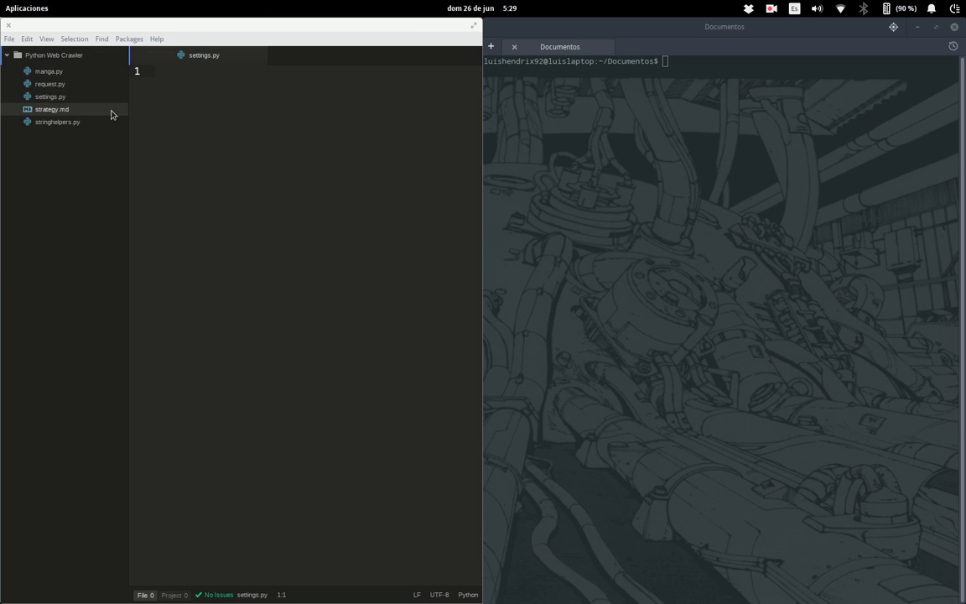
# Step: Open strategy.md and scroll through the project's strategy notes
pyautogui.click(51, 109)
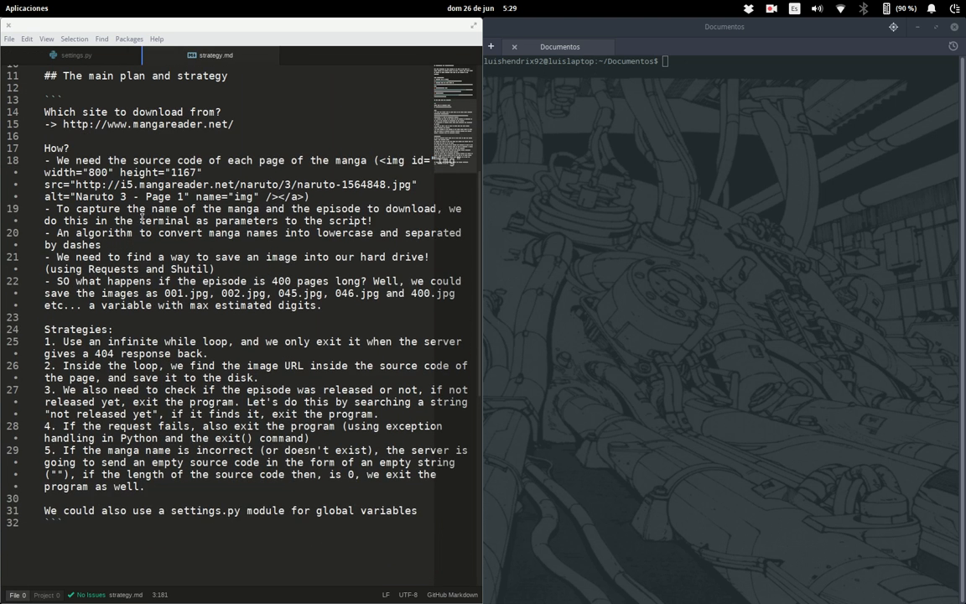
pyautogui.scroll(3)
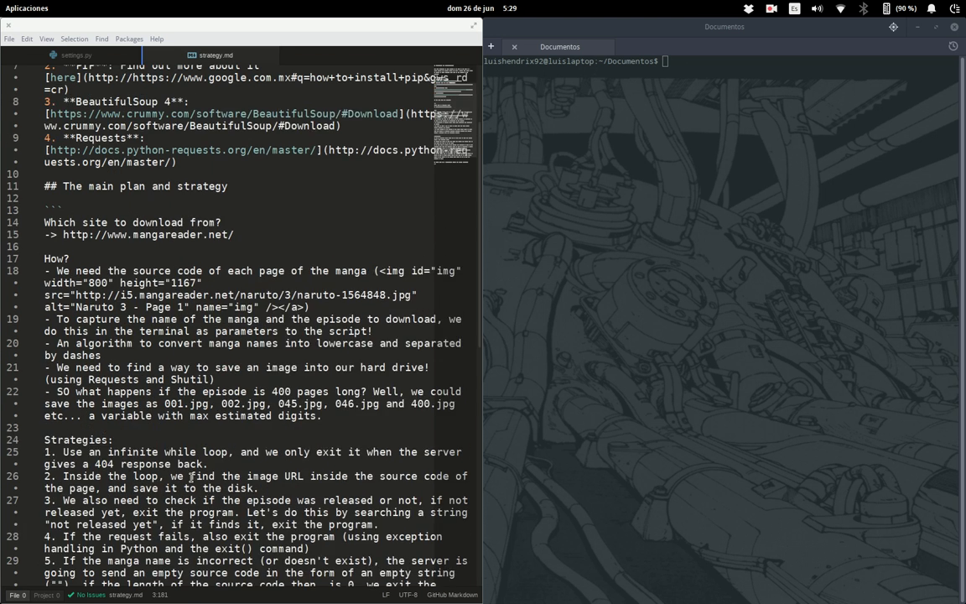
pyautogui.scroll(3)
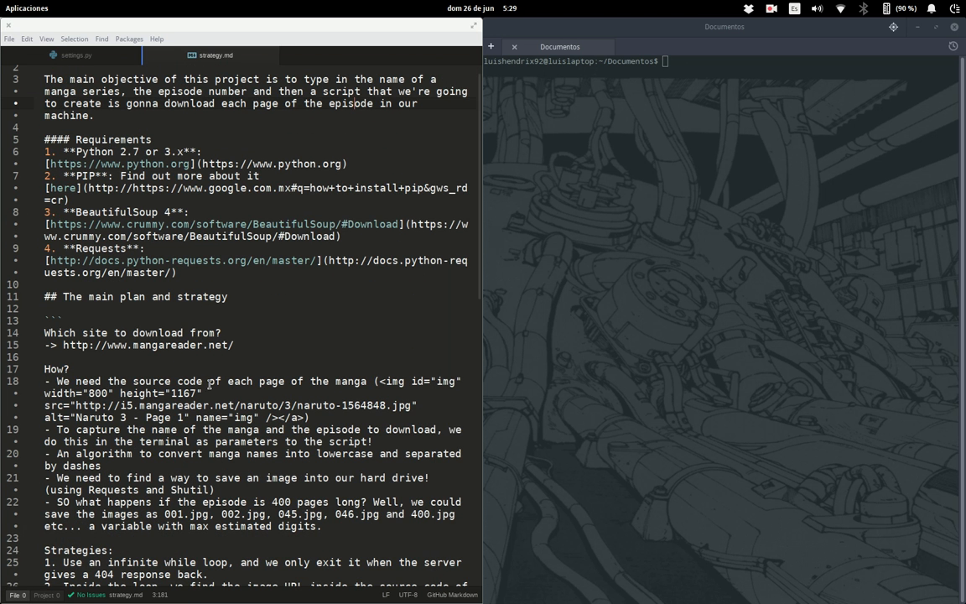
pyautogui.scroll(3)
pyautogui.write('PROVIDER =')
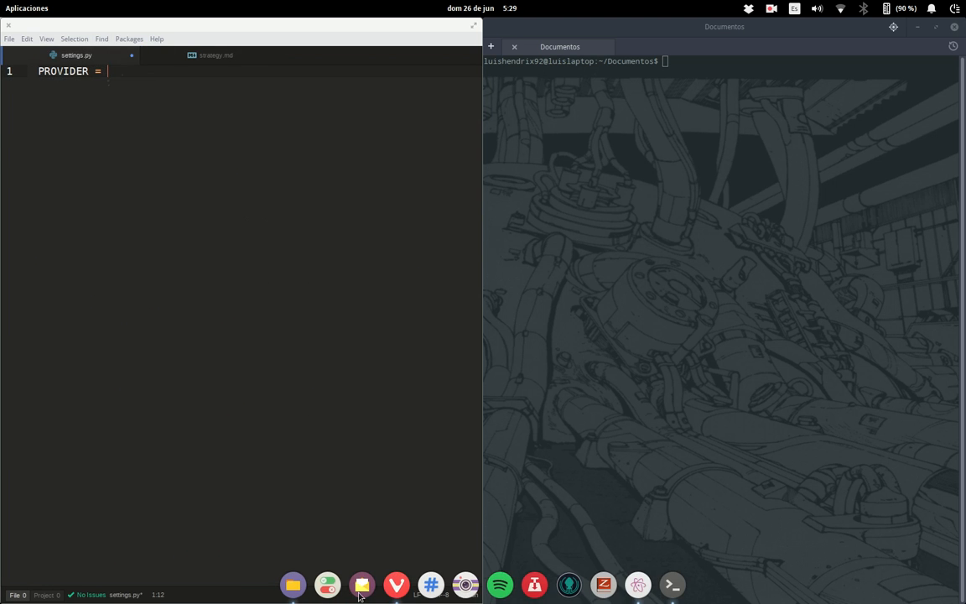
pyautogui.click(395, 585)
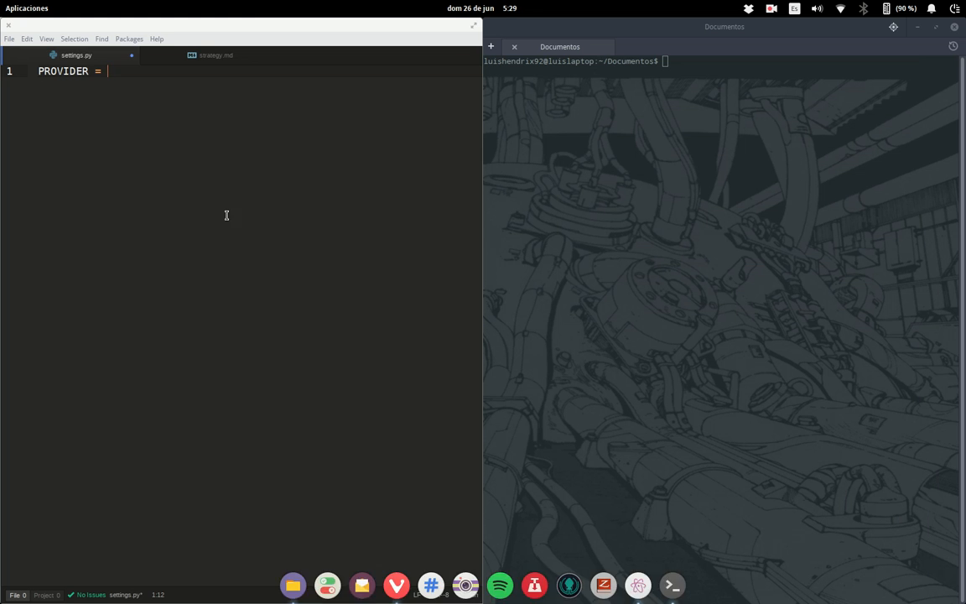
pyautogui.write('"http://www.mangareader.net"')
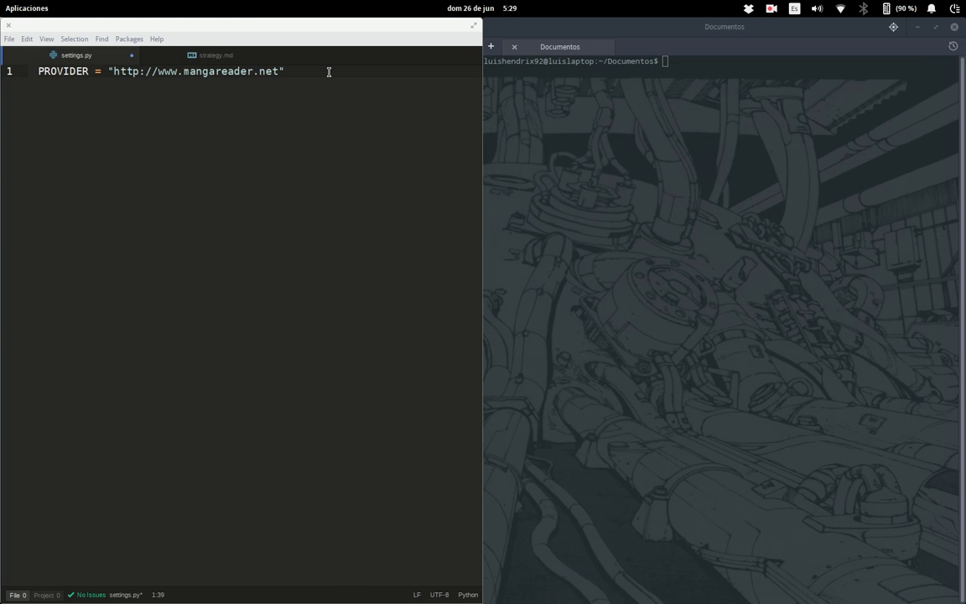
pyautogui.write('/')
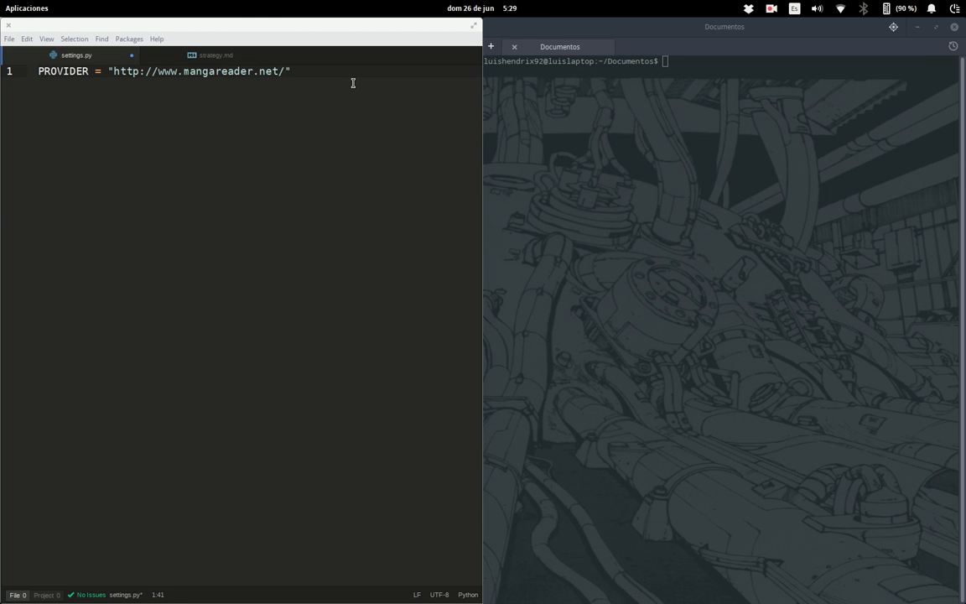
pyautogui.press('Return')
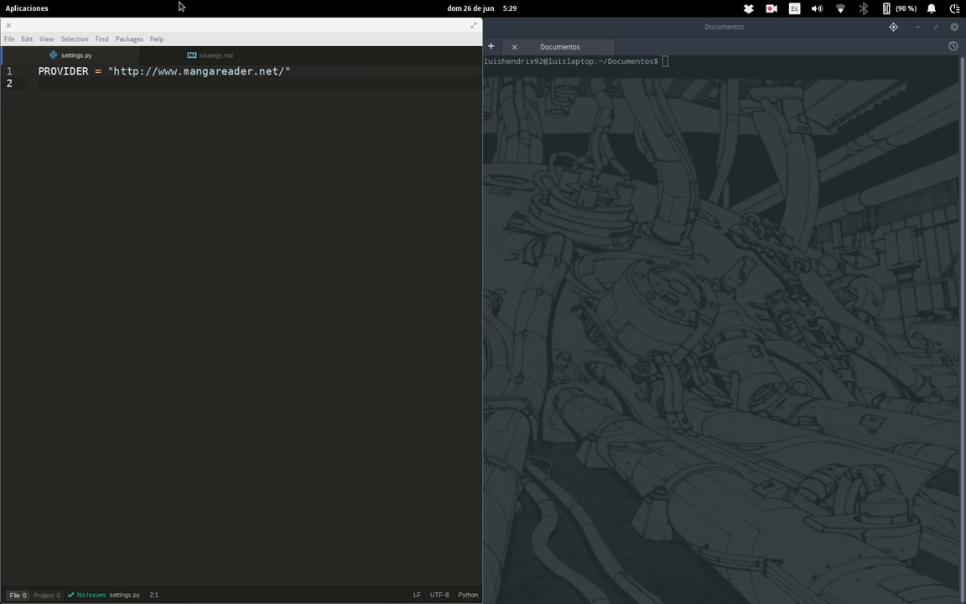
pyautogui.click(216, 55)
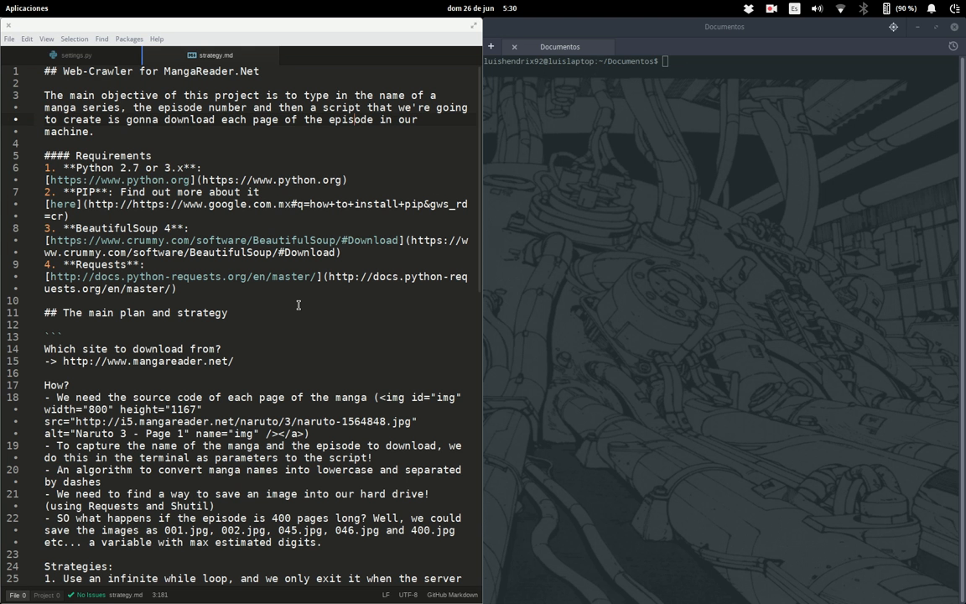
pyautogui.moveTo(412, 477)
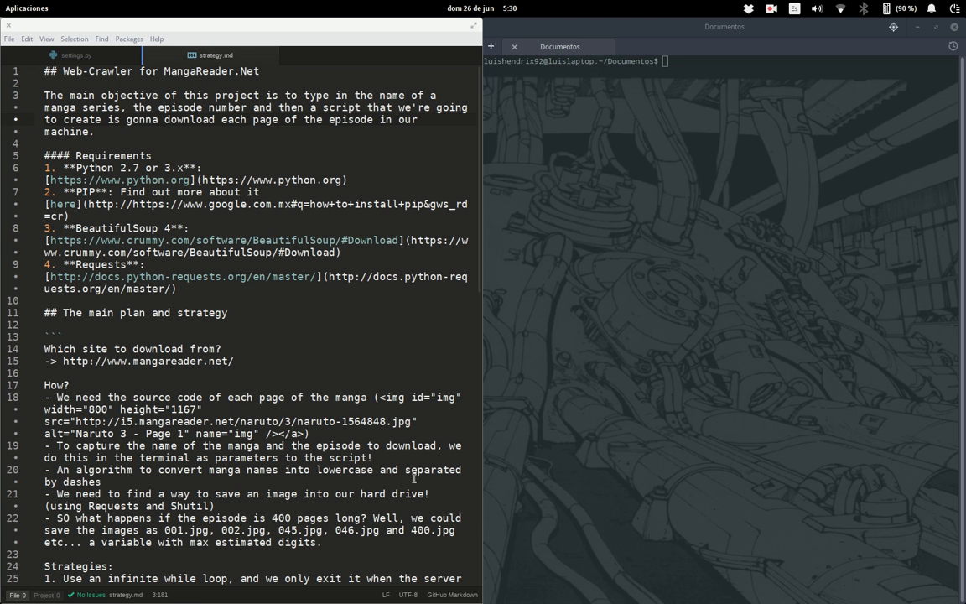
# Step: Switch back to settings.py and place the cursor on line 2
pyautogui.click(77, 54)
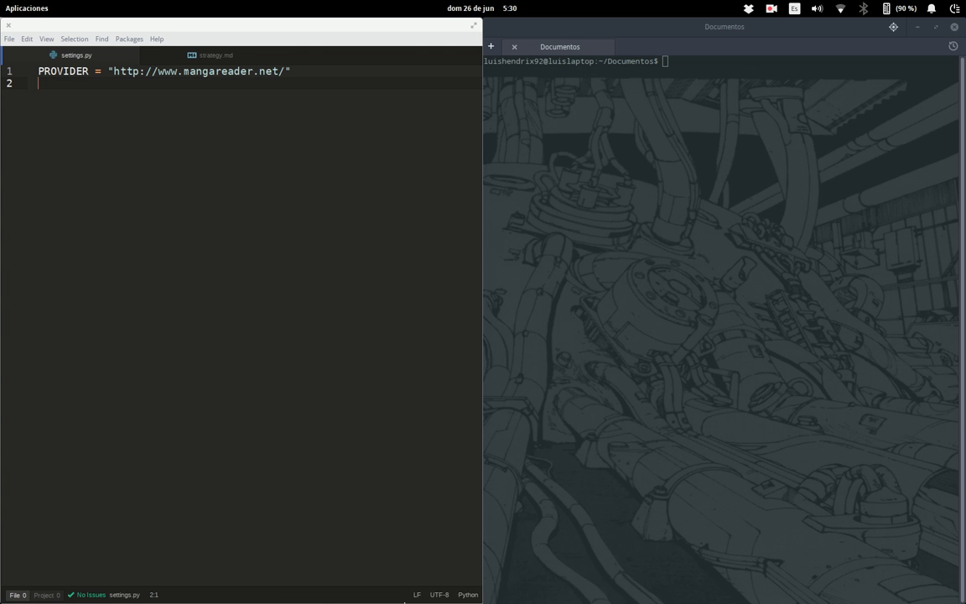
pyautogui.click(293, 584)
pyautogui.write('LOC')
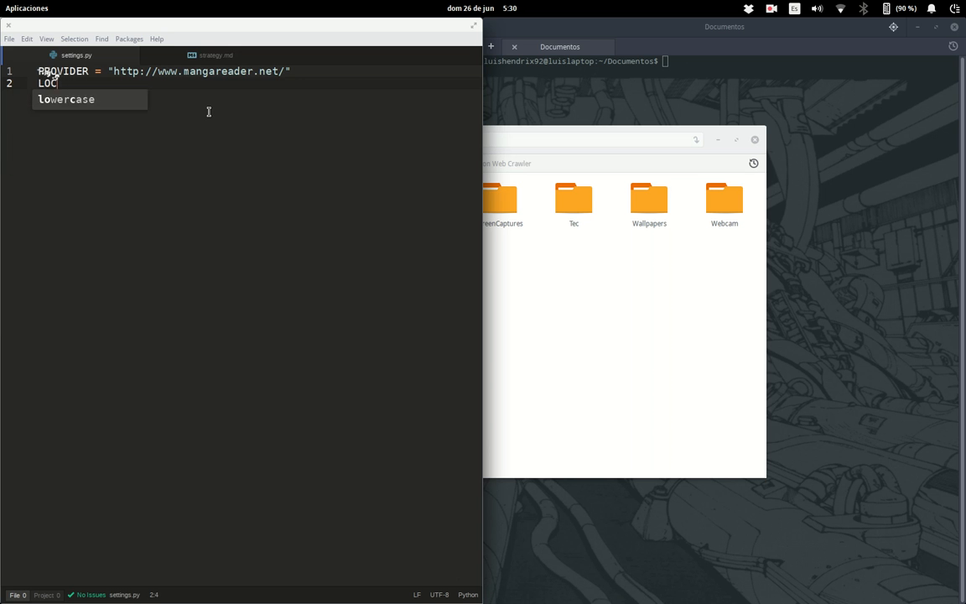
# Step: Type the LOCAL_PATH line, including a C:/users/yourUserName/Documents placeholder path
pyautogui.write('AL_PATH')
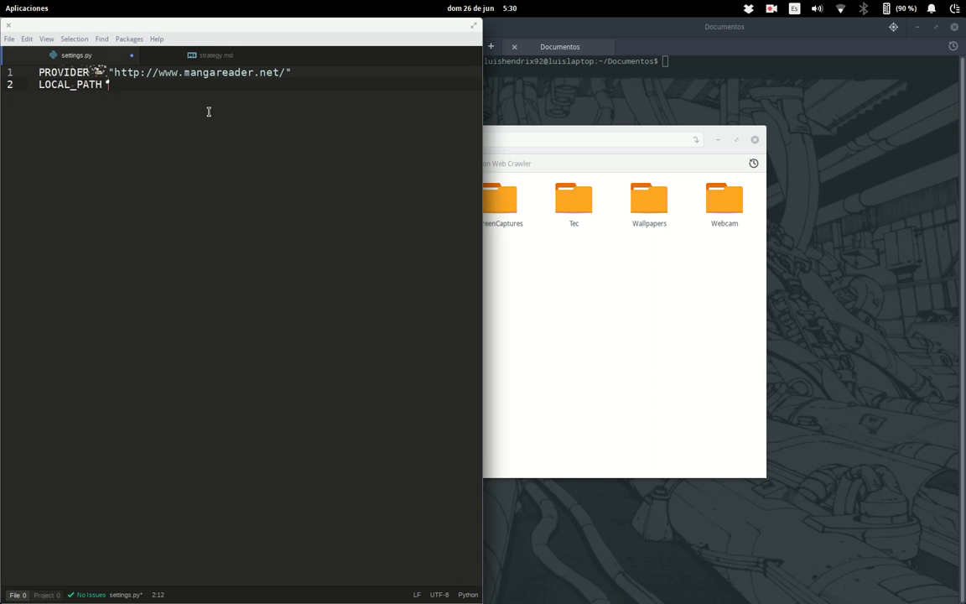
pyautogui.write('= "/home/luishendrix92/Imágenes/"')
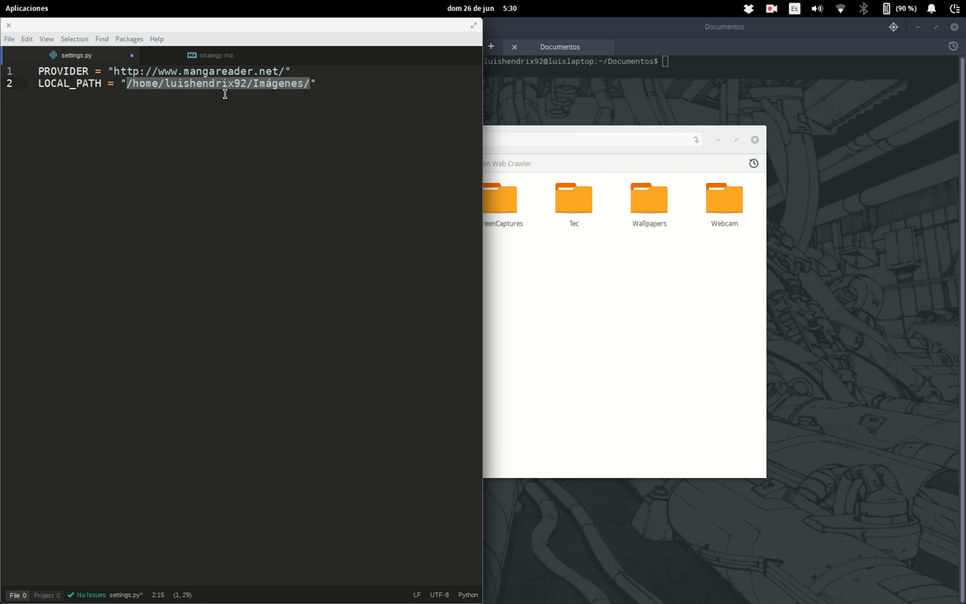
pyautogui.write('C:"')
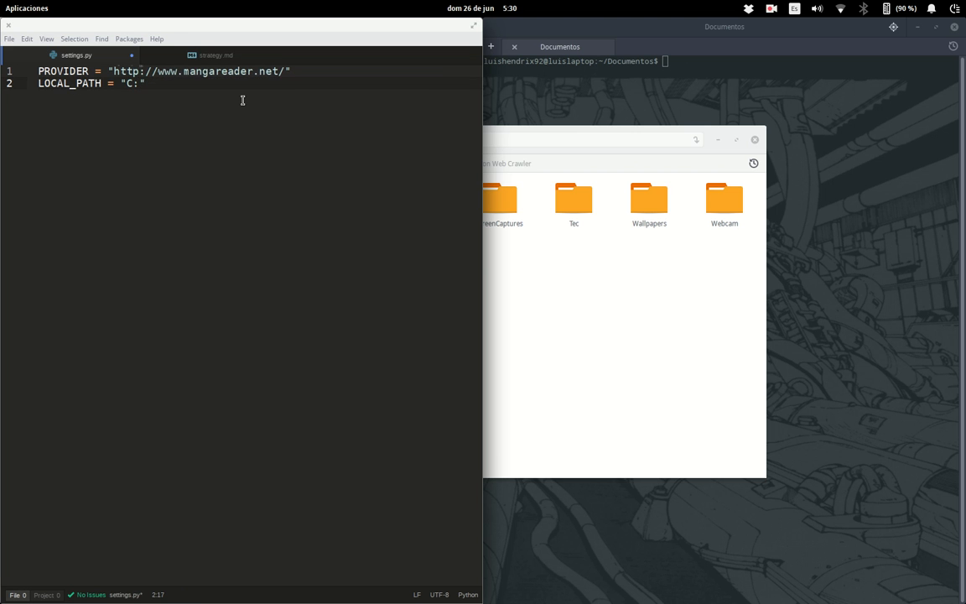
pyautogui.write('/users/')
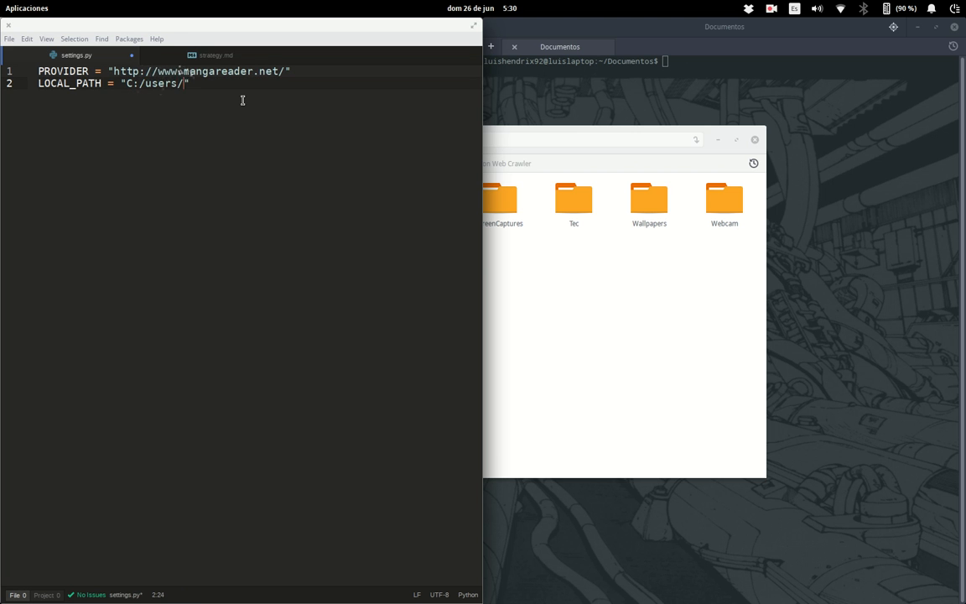
pyautogui.write('yourUserName')
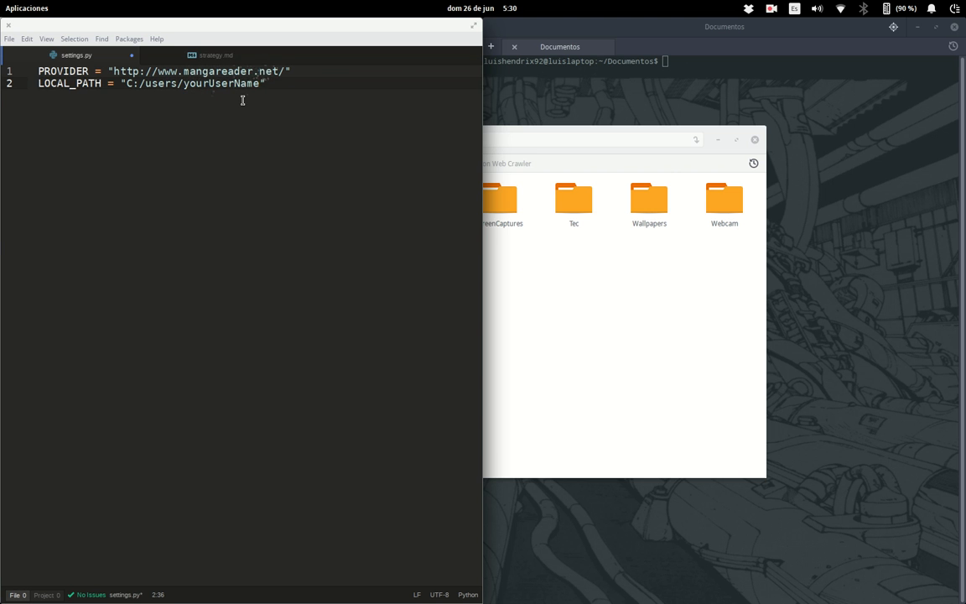
pyautogui.write('/')
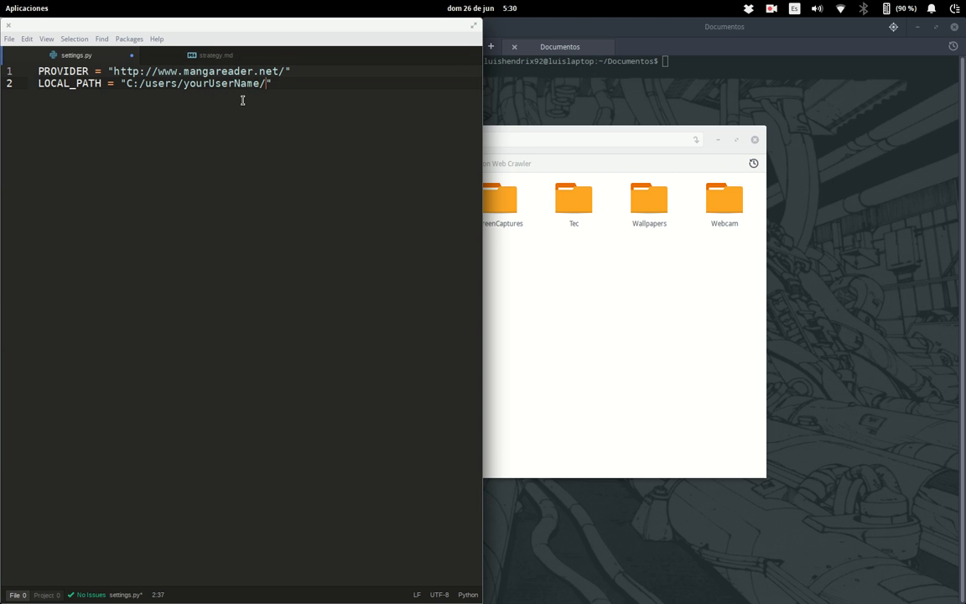
pyautogui.write('Documents/')
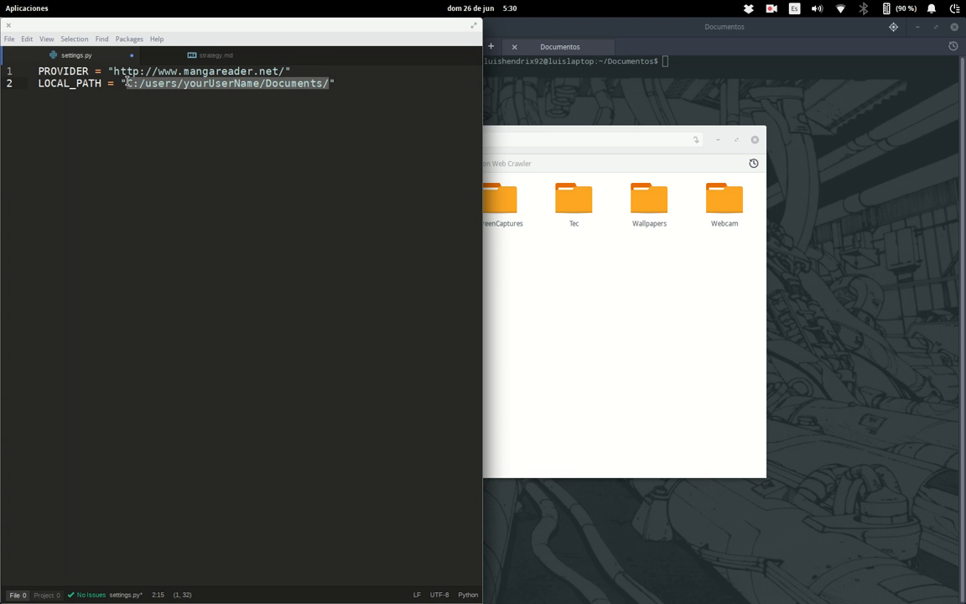
# Step: Replace the placeholder with "/home/luishendrix92/Imágenes/" and start a new line
pyautogui.click(332, 83)
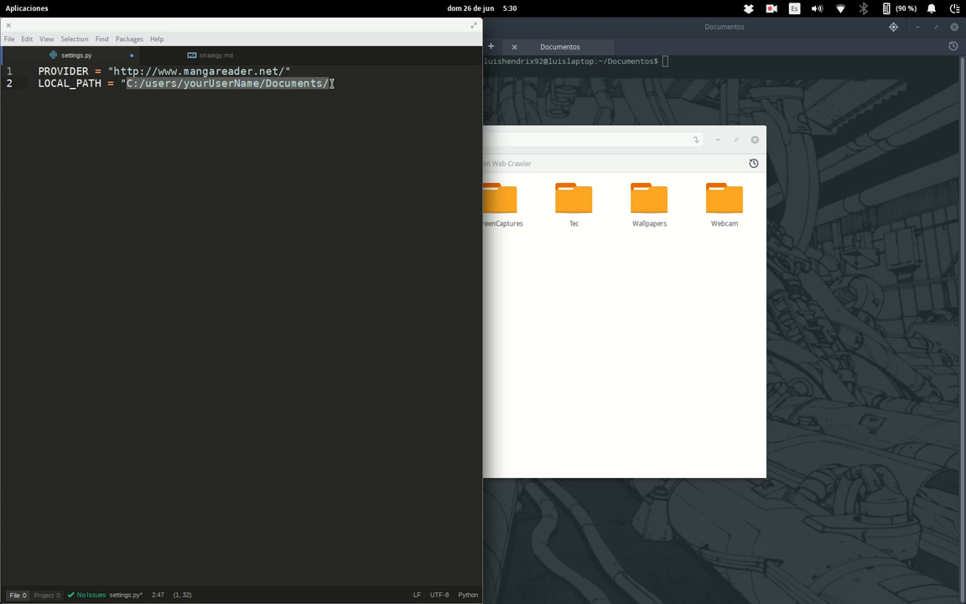
pyautogui.write('/home/luishendrix92/Imágenes/')
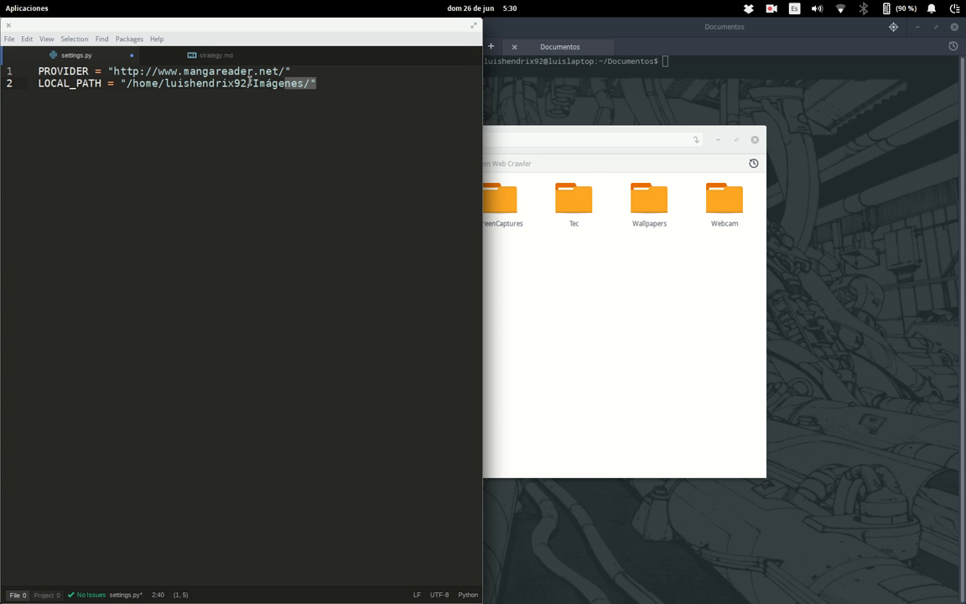
pyautogui.click(321, 83)
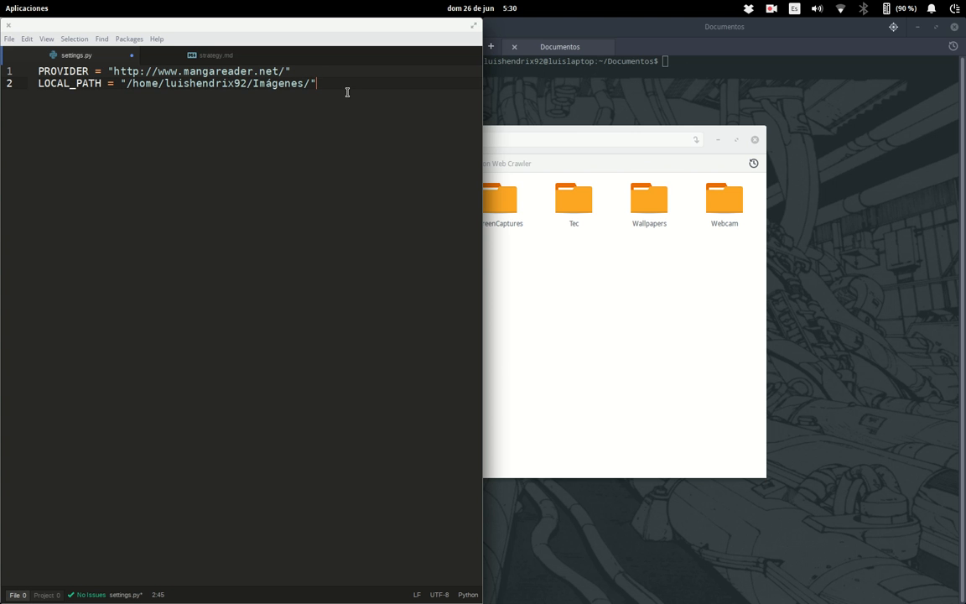
pyautogui.press('Return')
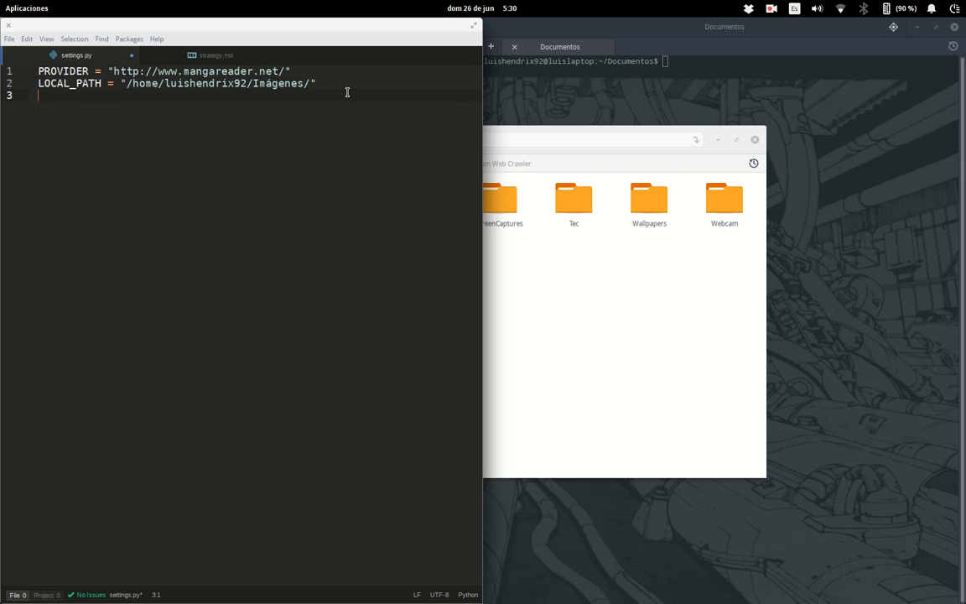
# Step: Add INITIAL_PAGE = 1, SUCCESS_MESSAGE = "" and DOWLOADING_MESSAGE = "" on lines 3–5
pyautogui.write('INITIAL')
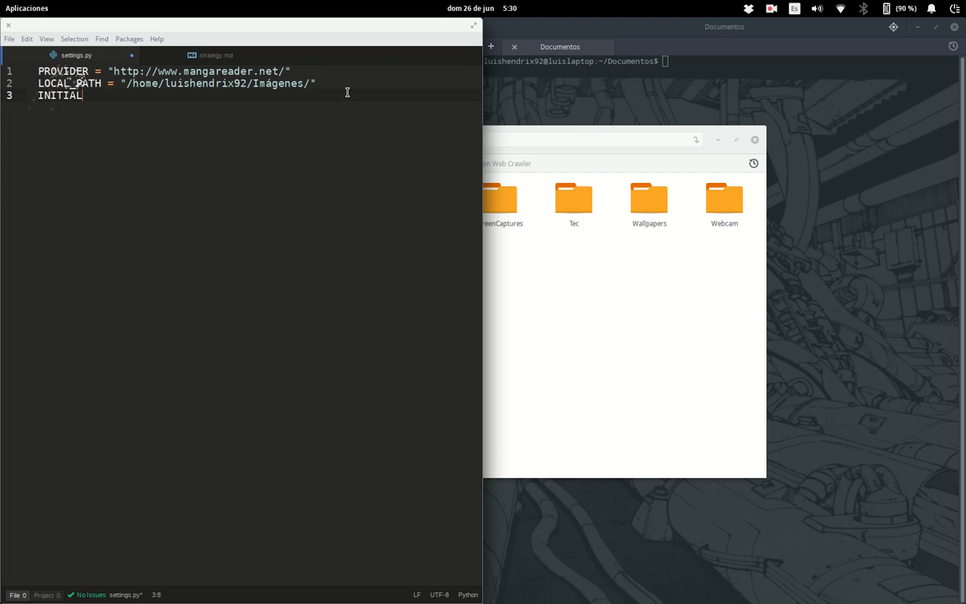
pyautogui.write('_PAGE = 1')
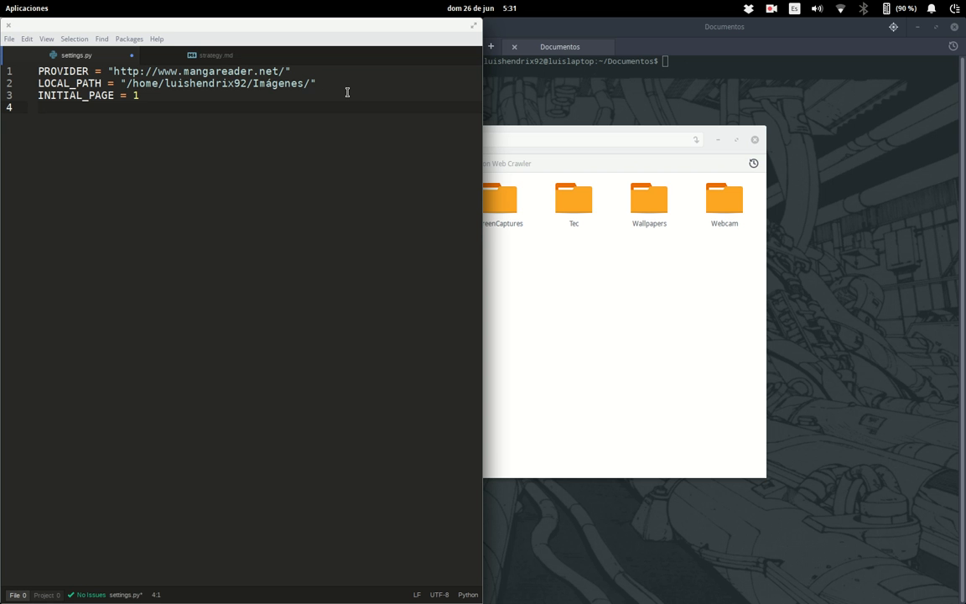
pyautogui.write('SUCC')
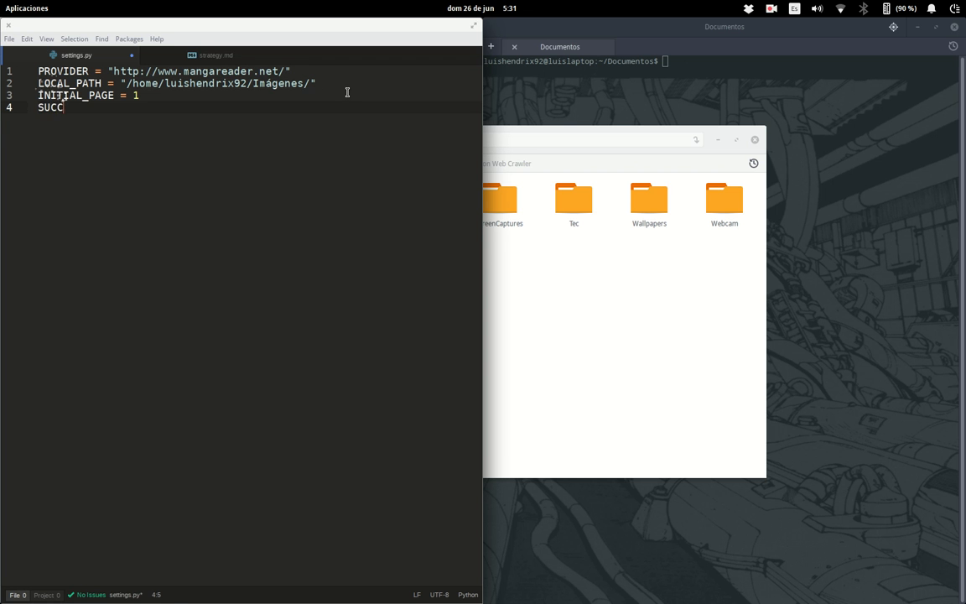
pyautogui.write('ESS_MESSAGE = "')
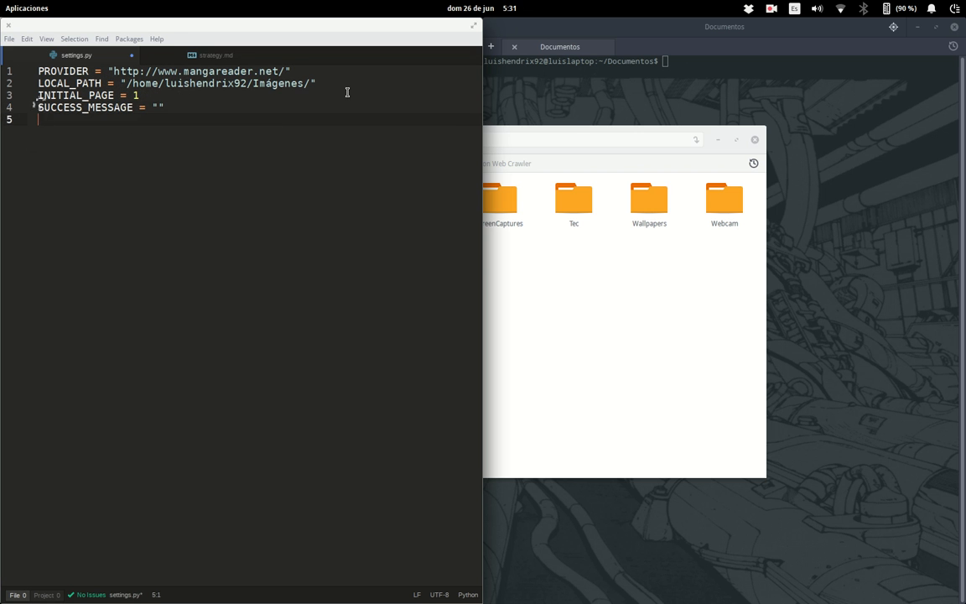
pyautogui.write('D')
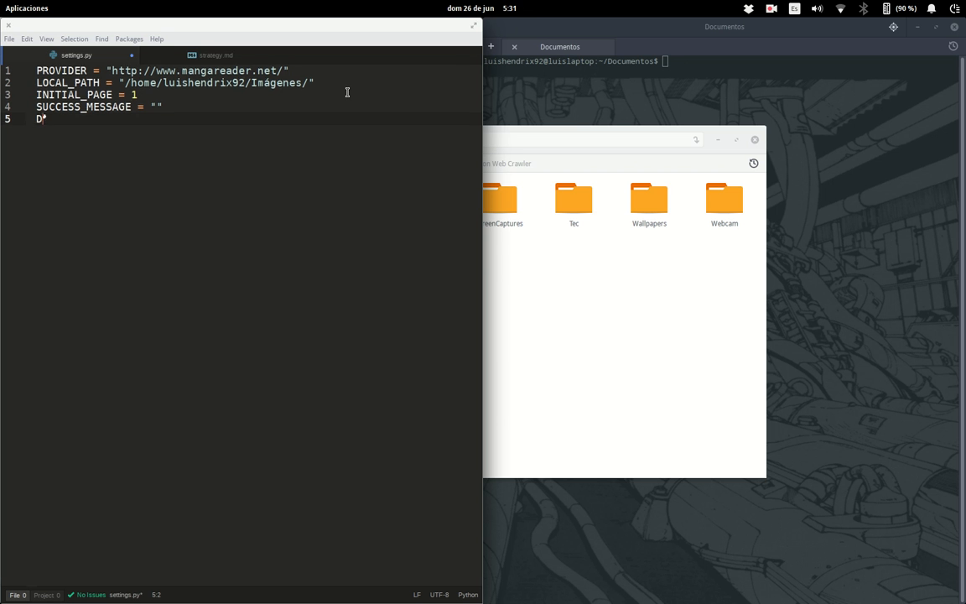
pyautogui.write('OWLOADIN')
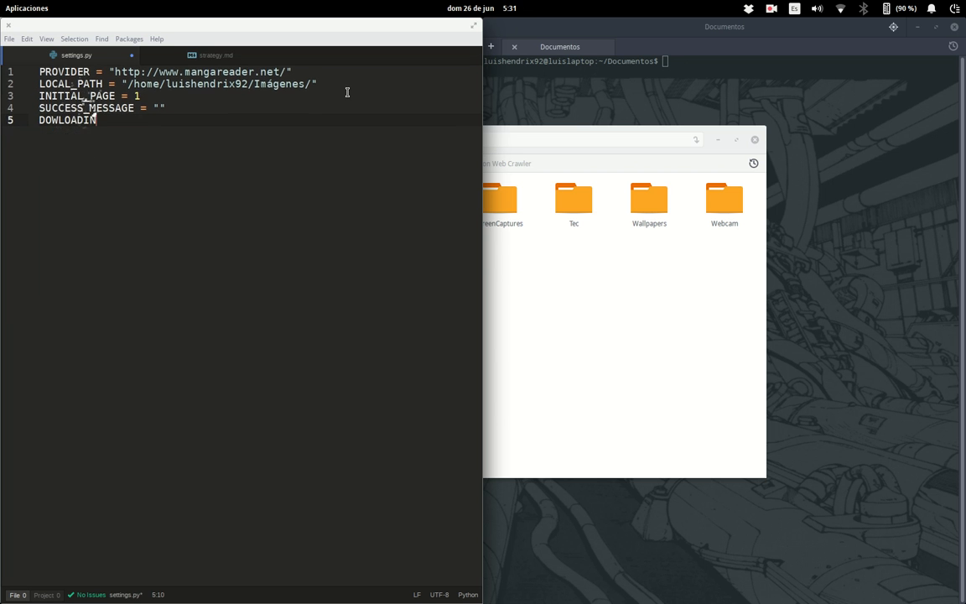
pyautogui.write('G_MES')
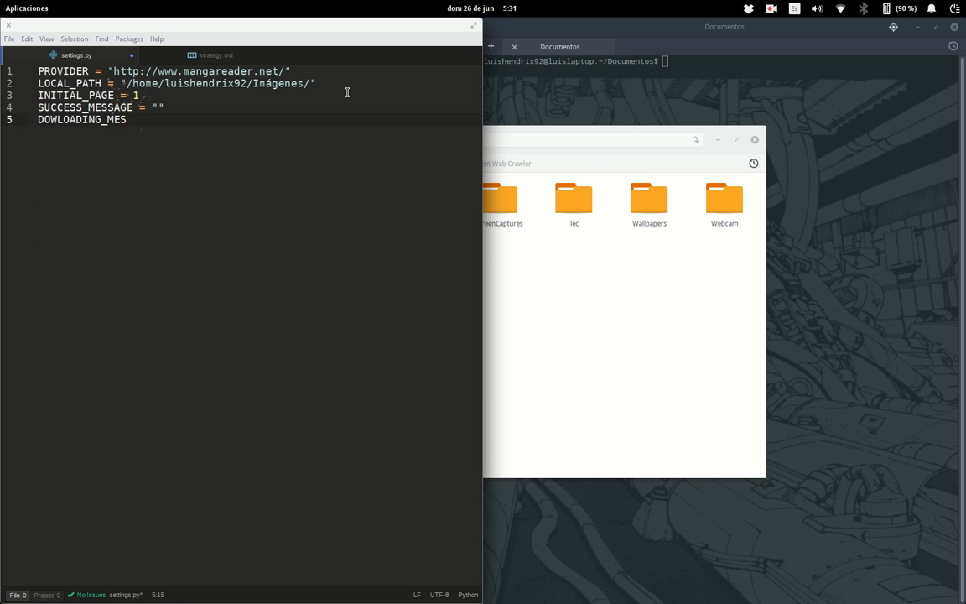
pyautogui.write('SAGE')
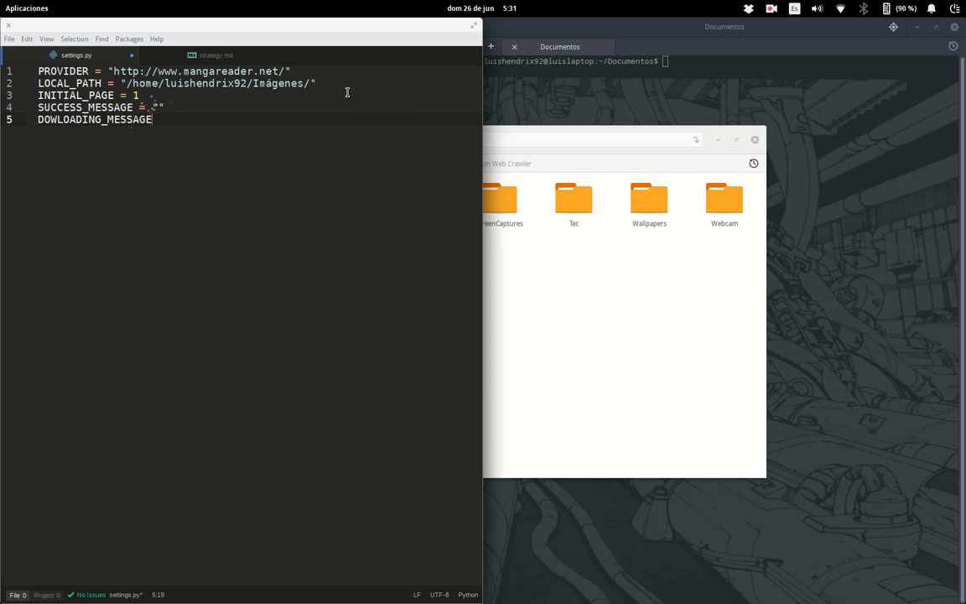
pyautogui.write('= ""')
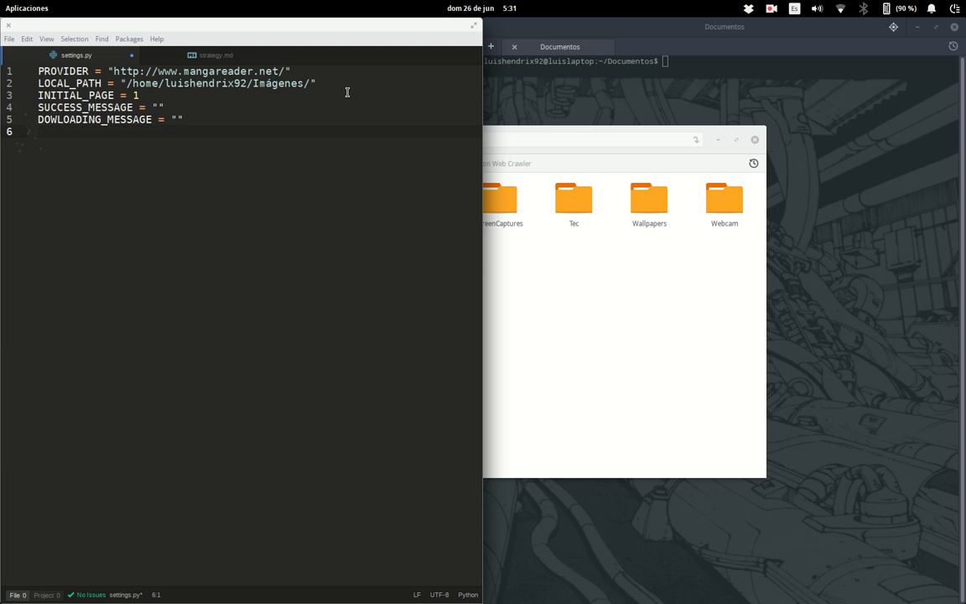
# Step: Add ESTIMATED_MAX_DIGITS = 3 on line 6 and FILE_EXT = ".jpg" on line 7
pyautogui.write('ESTIMATED_MAX_DIGITS = 3')
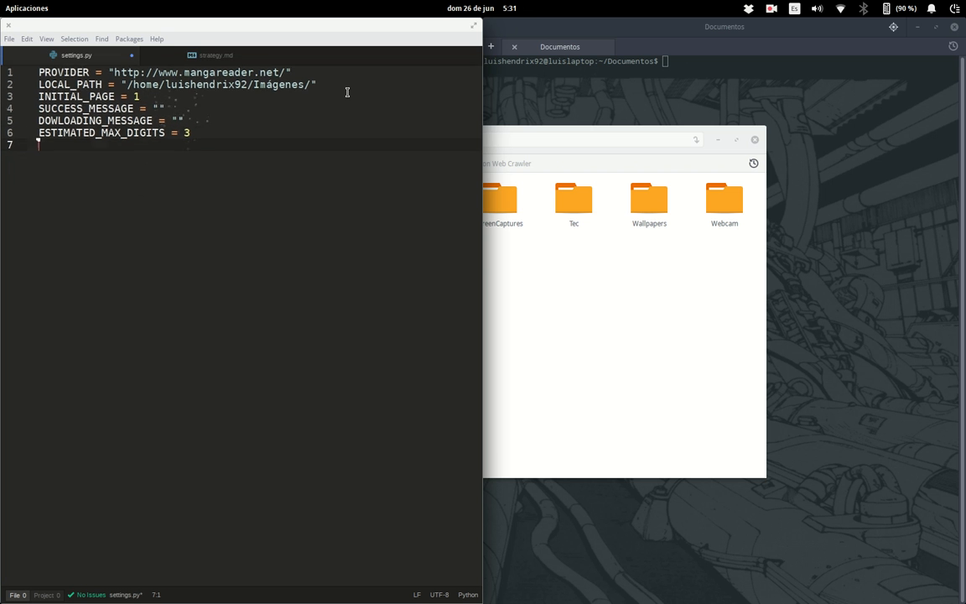
pyautogui.write('FILE_EXT')
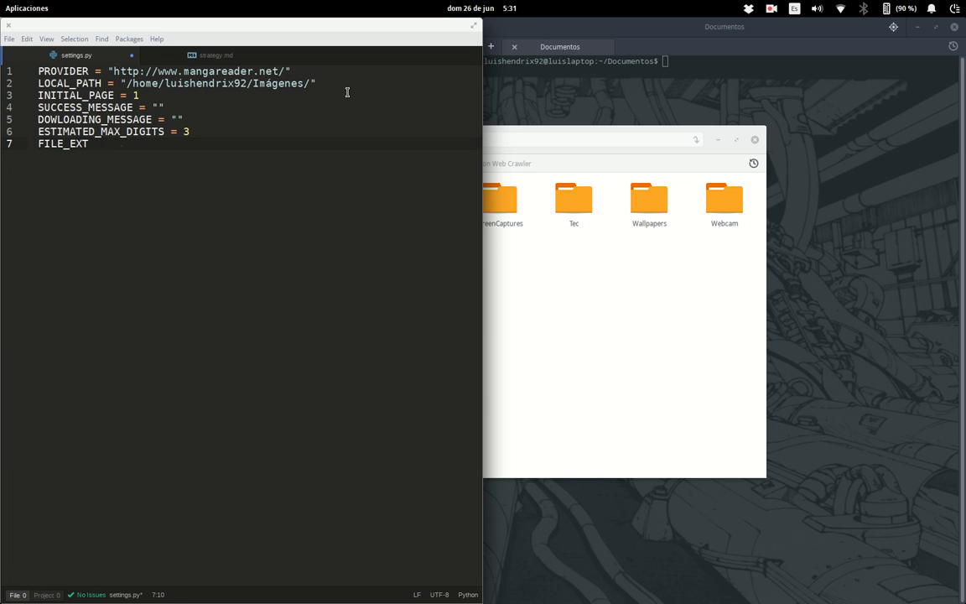
pyautogui.write('= ""')
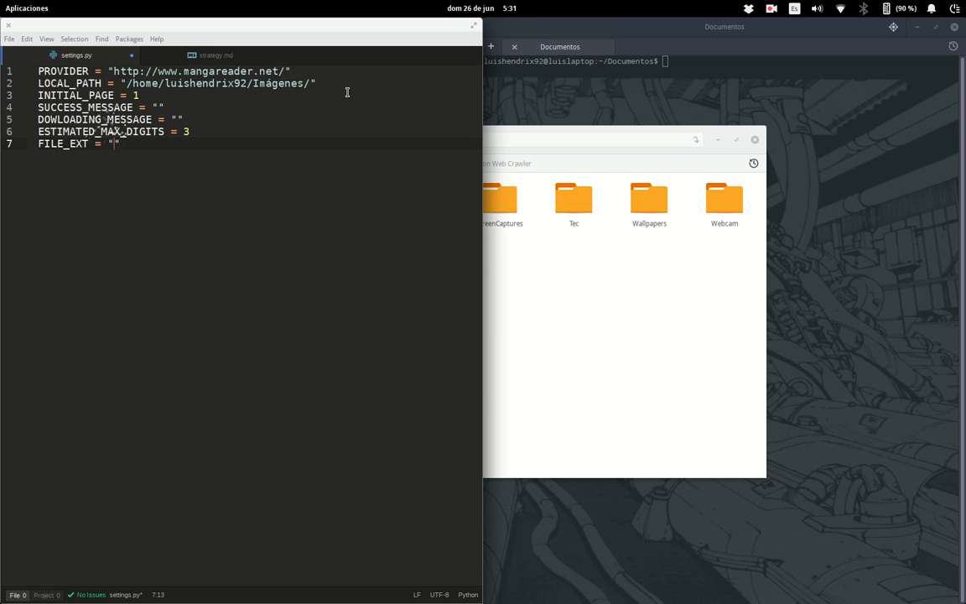
pyautogui.write('.jpg')
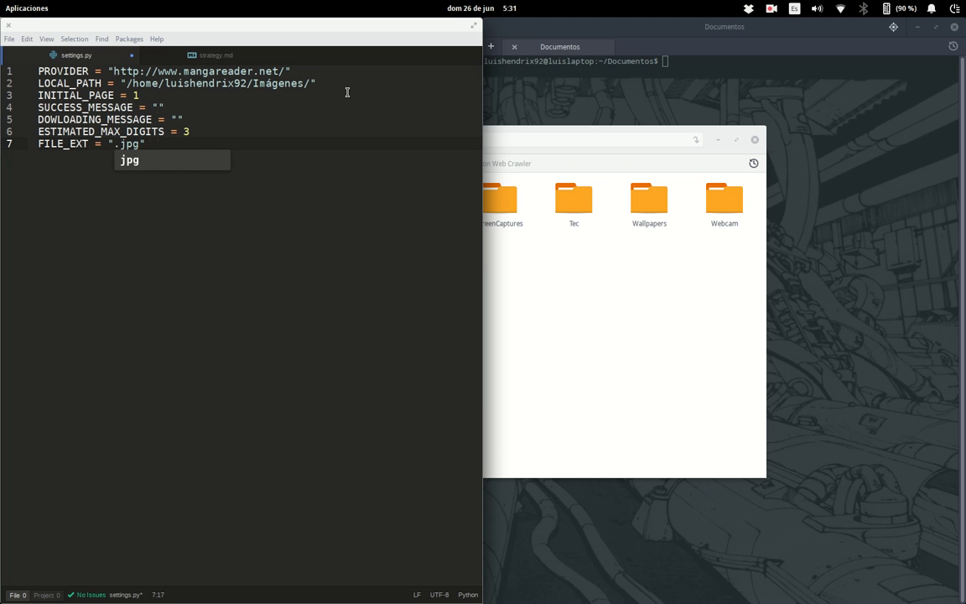